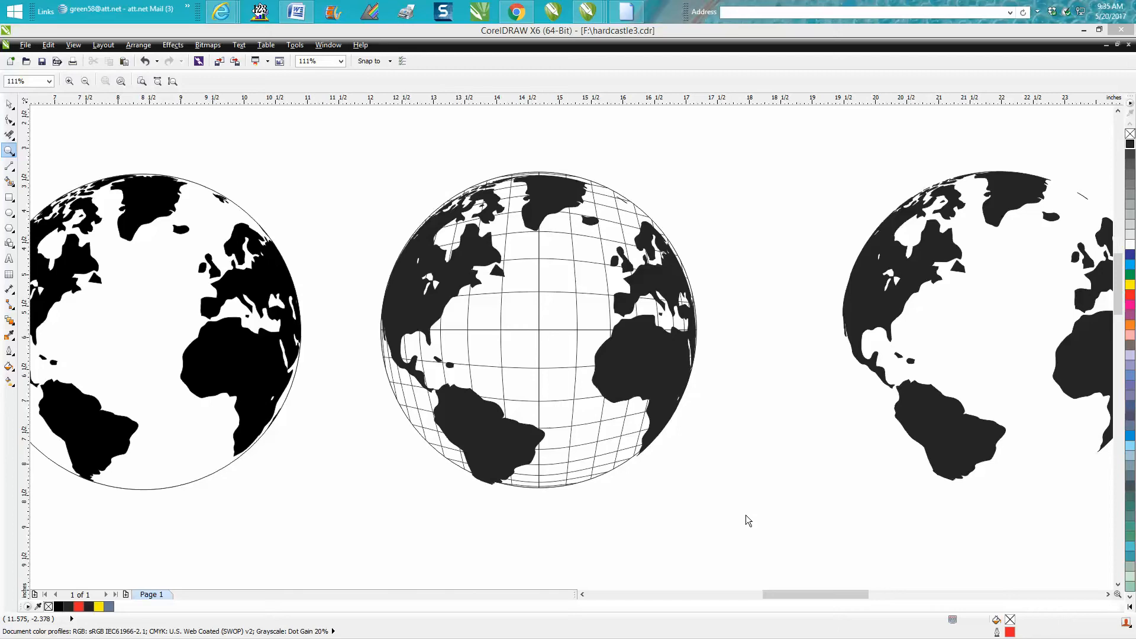
{"action": "mouse_move", "coordinate": [232, 366]}
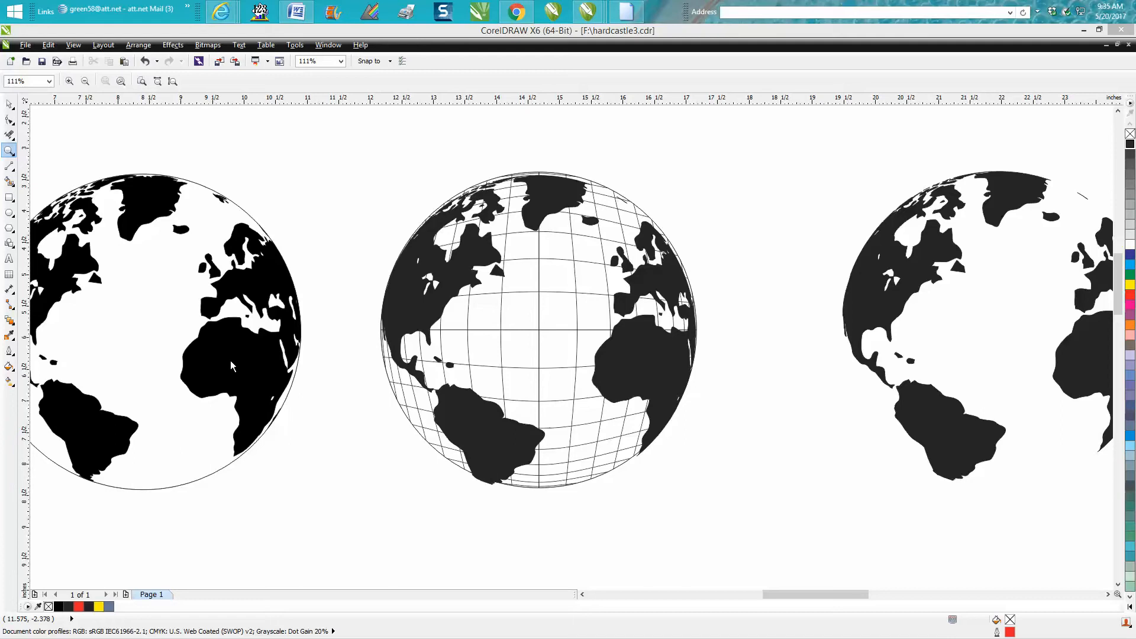
{"action": "mouse_move", "coordinate": [505, 287]}
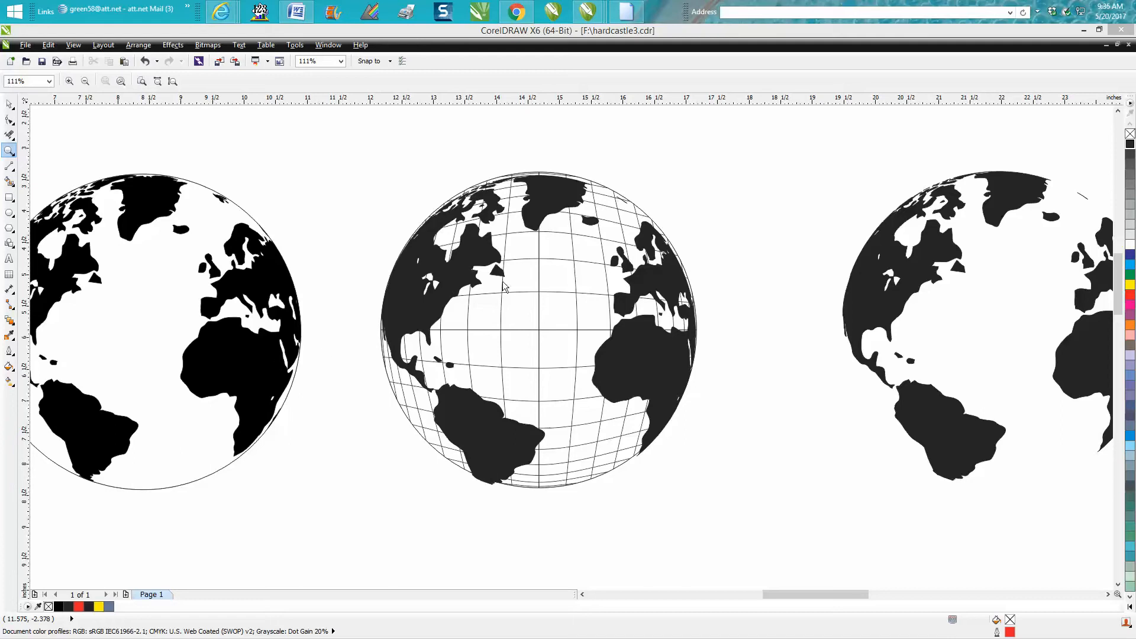
{"action": "mouse_move", "coordinate": [540, 297]}
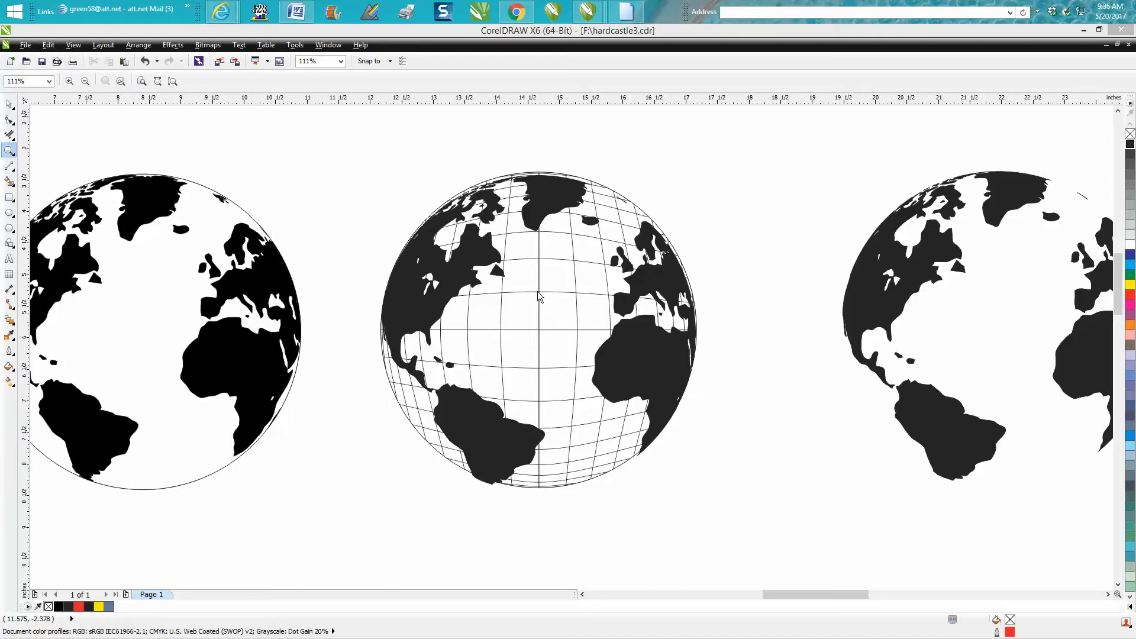
{"action": "mouse_move", "coordinate": [540, 290]}
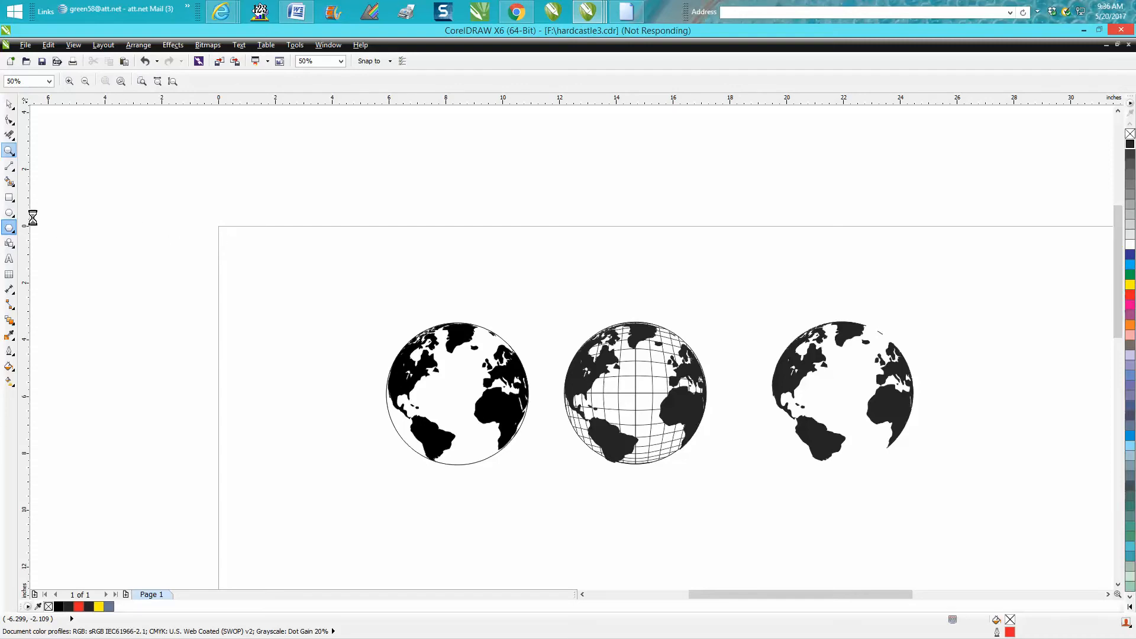
{"action": "left_click", "coordinate": [11, 227]}
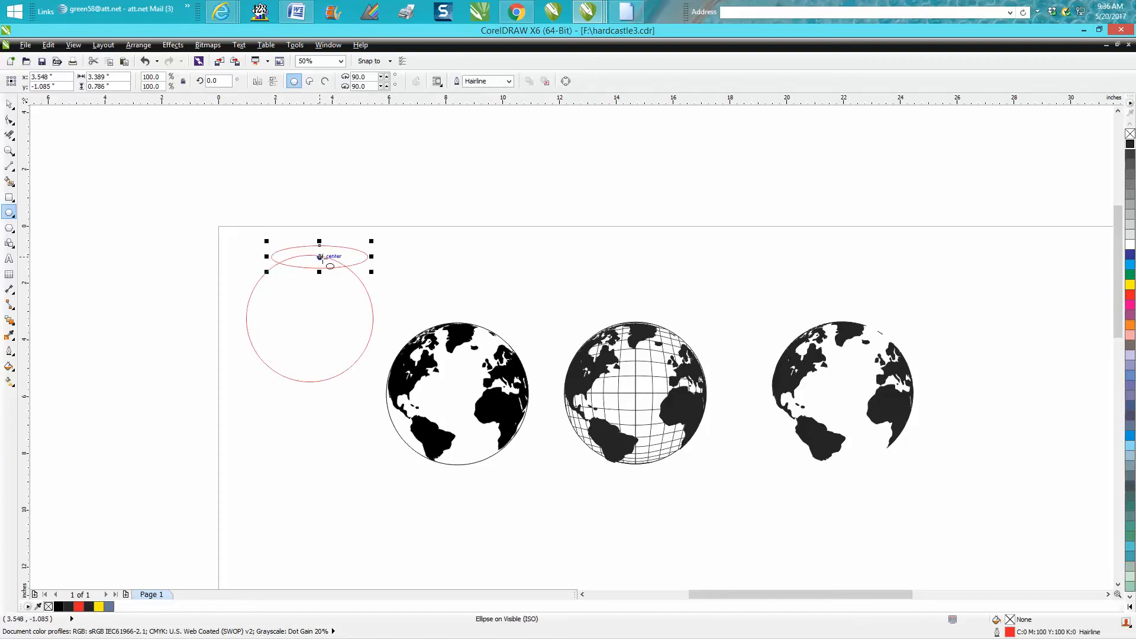
{"action": "left_click", "coordinate": [318, 256]}
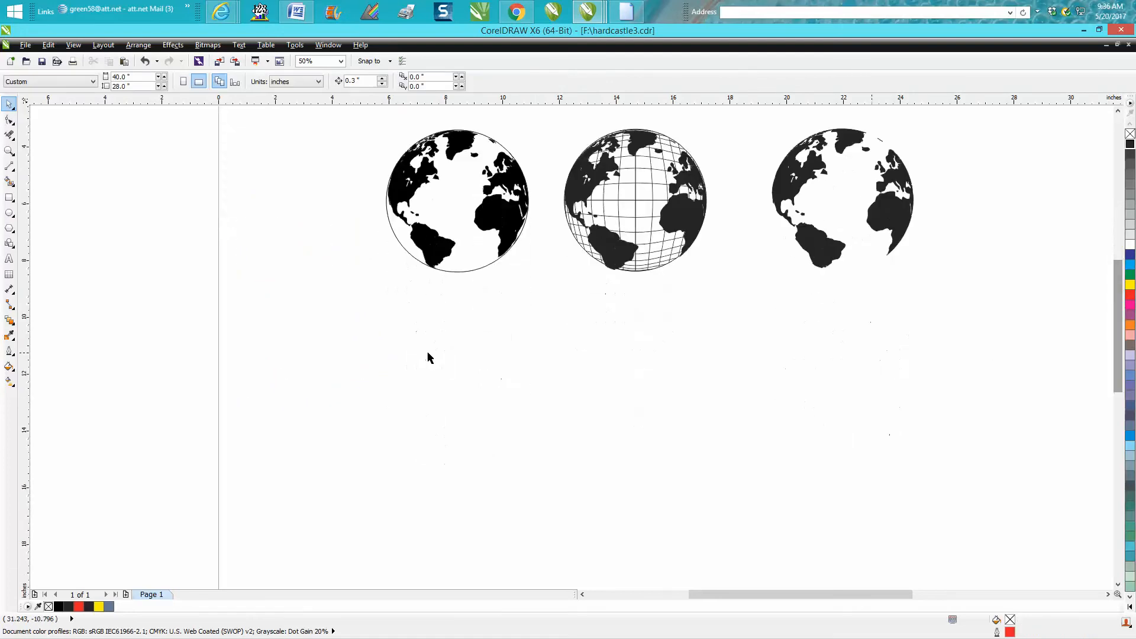
- Draw a vertical 2-point line below the middle globe with a black 0.5 pt outline
{"action": "left_click", "coordinate": [10, 166]}
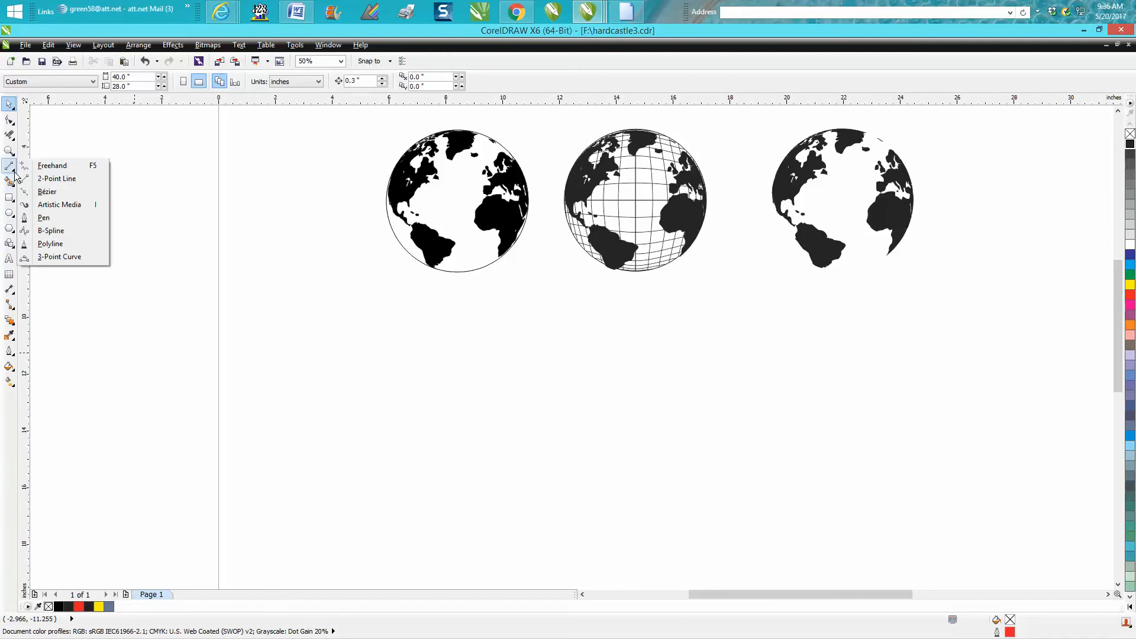
{"action": "left_click", "coordinate": [51, 166]}
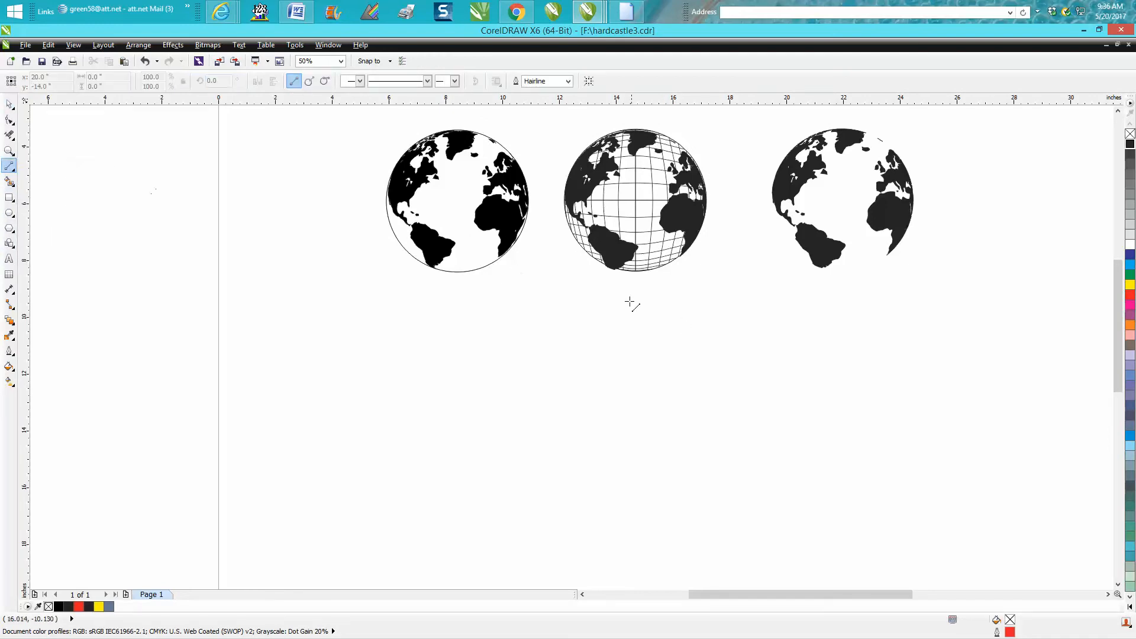
{"action": "left_click_drag", "start_coordinate": [639, 283], "coordinate": [639, 482]}
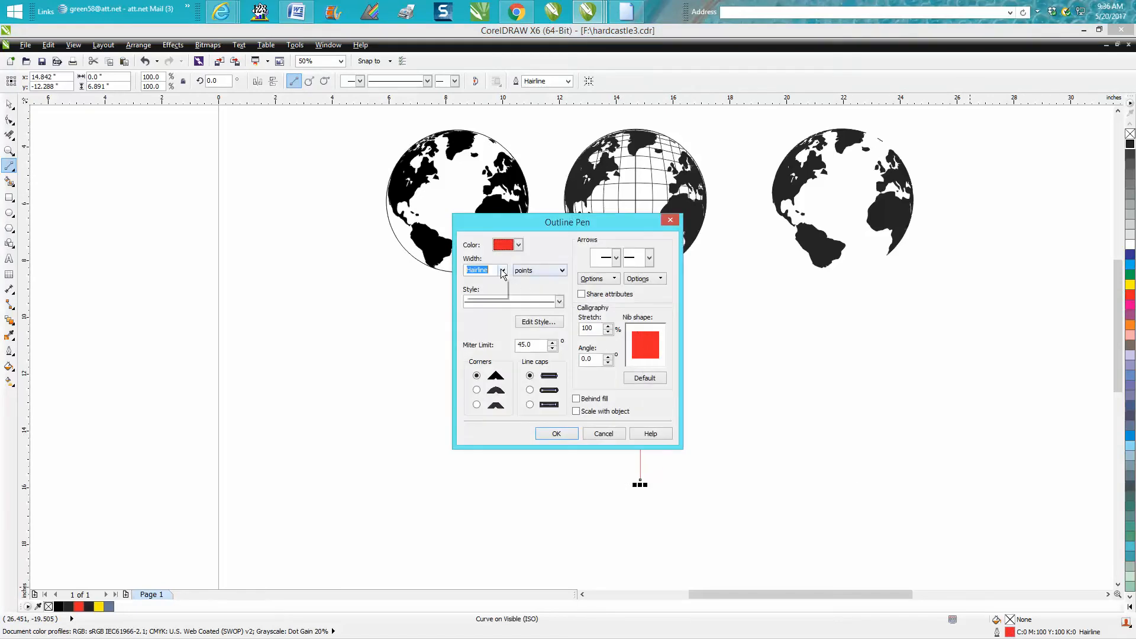
{"action": "left_click", "coordinate": [502, 270]}
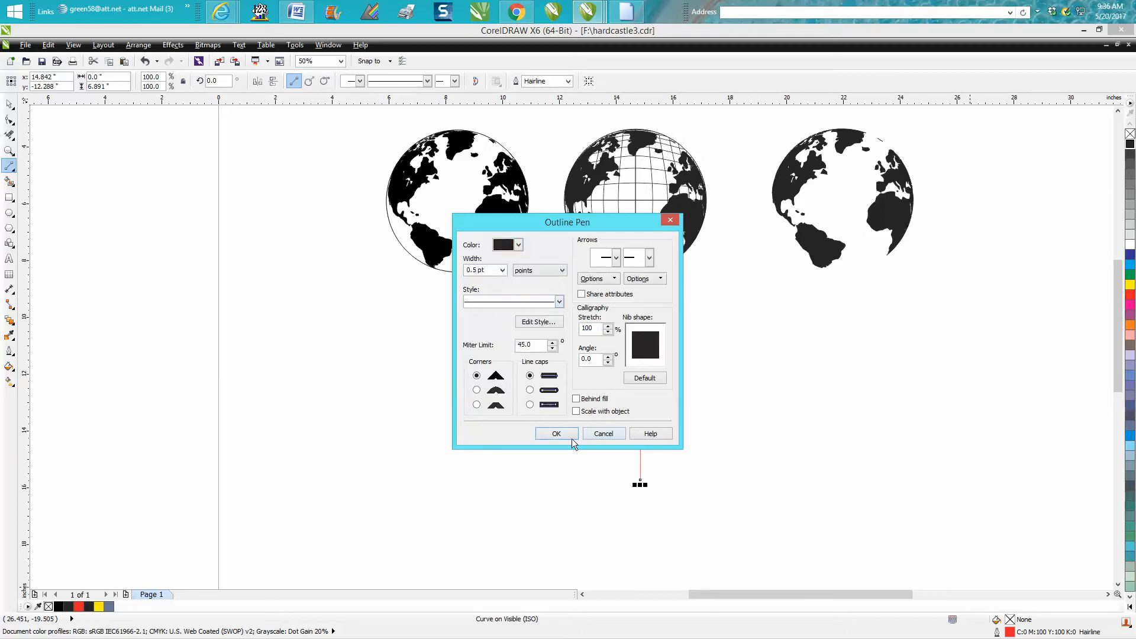
{"action": "left_click", "coordinate": [557, 434]}
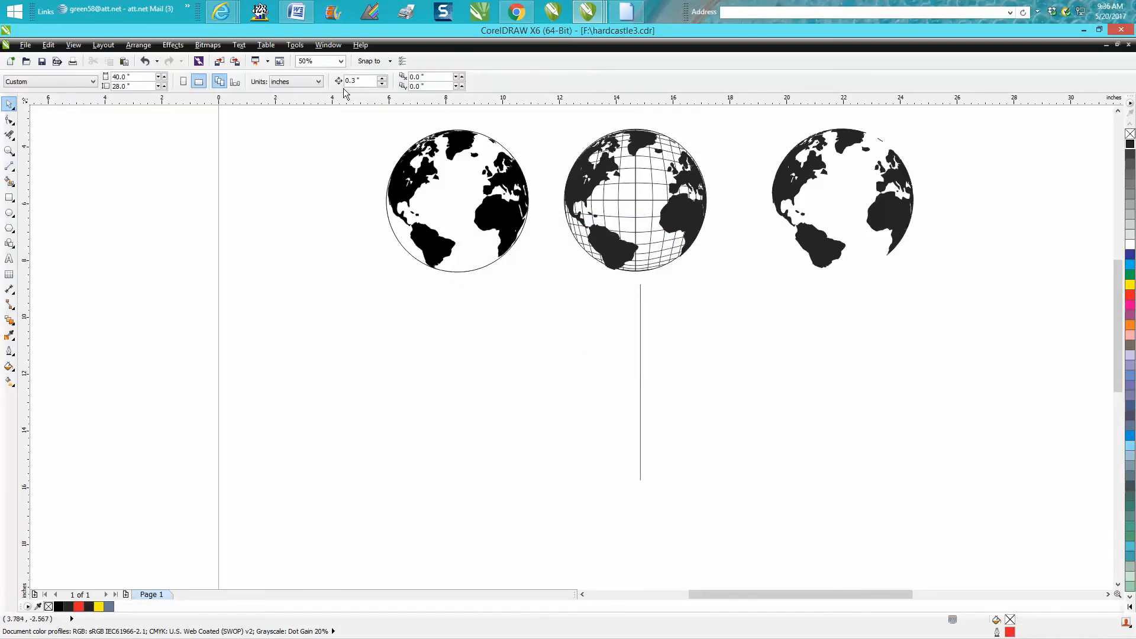
{"action": "mouse_move", "coordinate": [641, 376]}
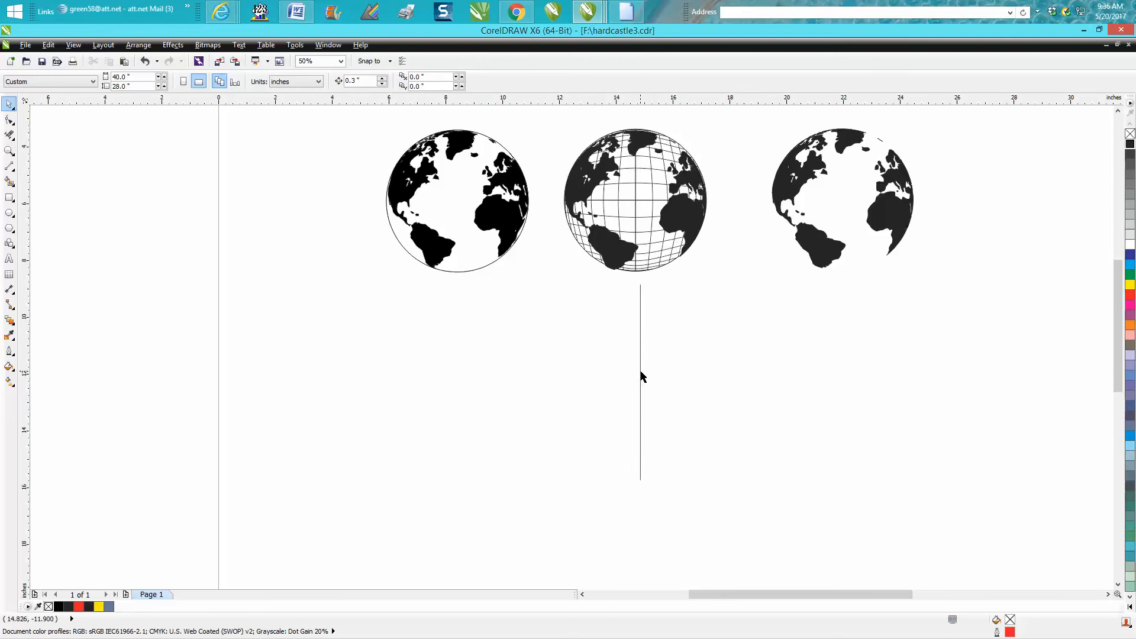
- Select the line and nudge duplicates sideways using distances .2, .275 and .175
{"action": "left_click", "coordinate": [640, 383]}
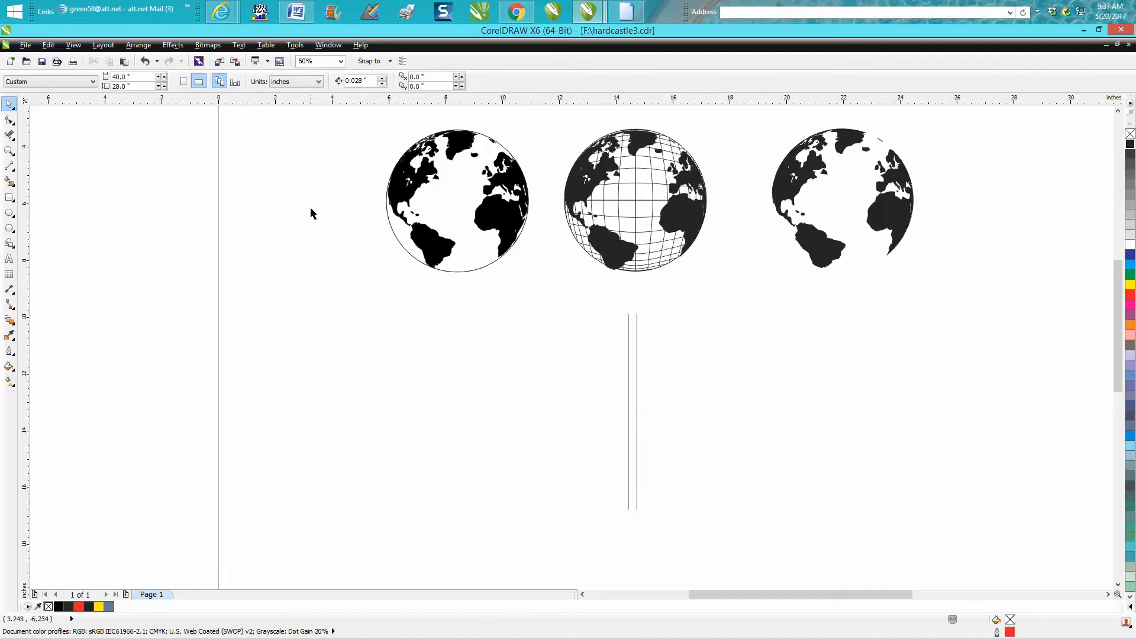
{"action": "left_click", "coordinate": [356, 80]}
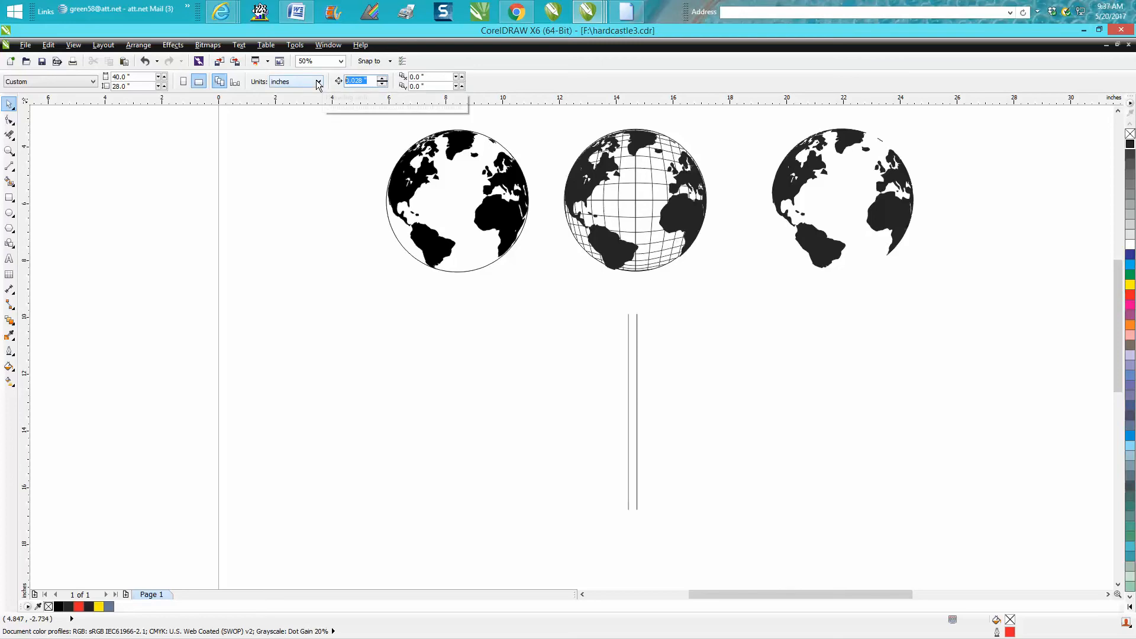
{"action": "type", "text": ".2"}
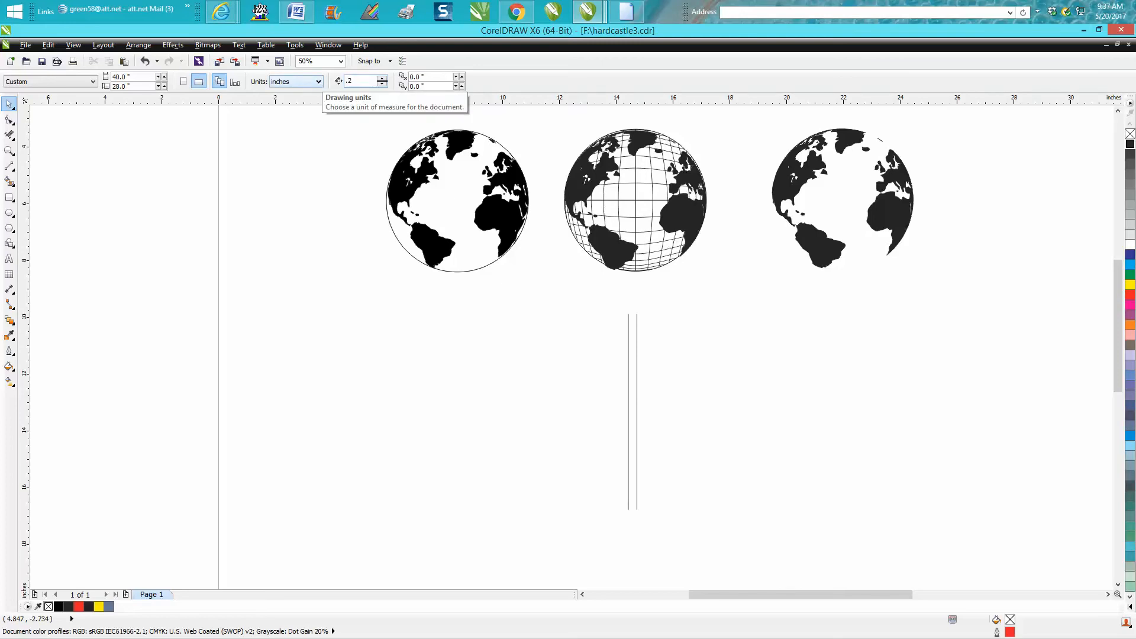
{"action": "type", "text": ".275"}
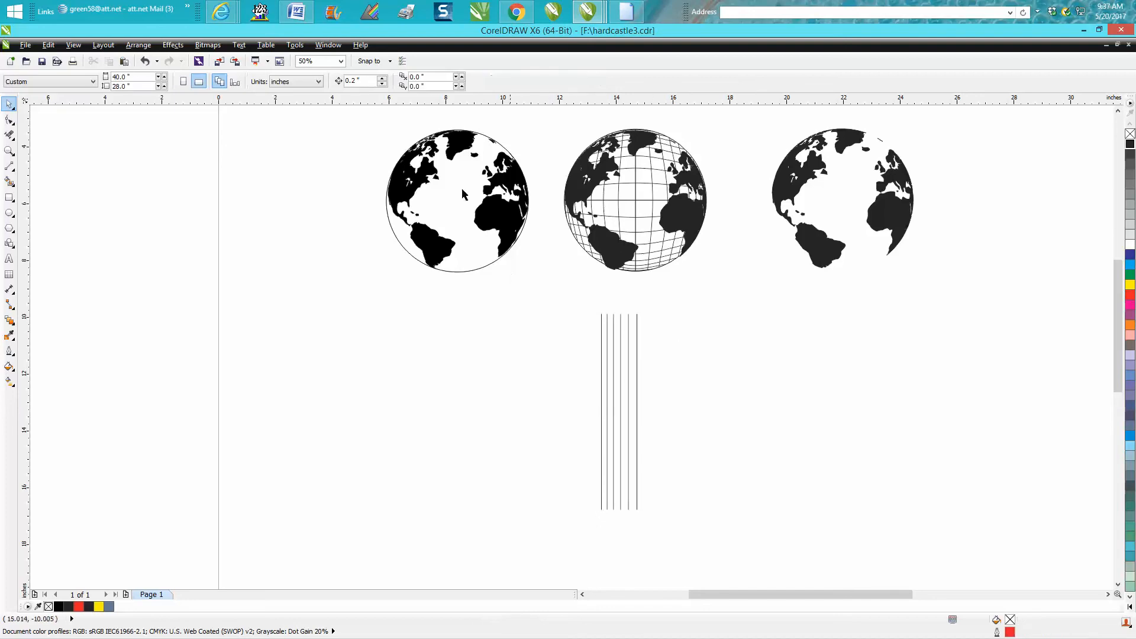
{"action": "left_click", "coordinate": [358, 81]}
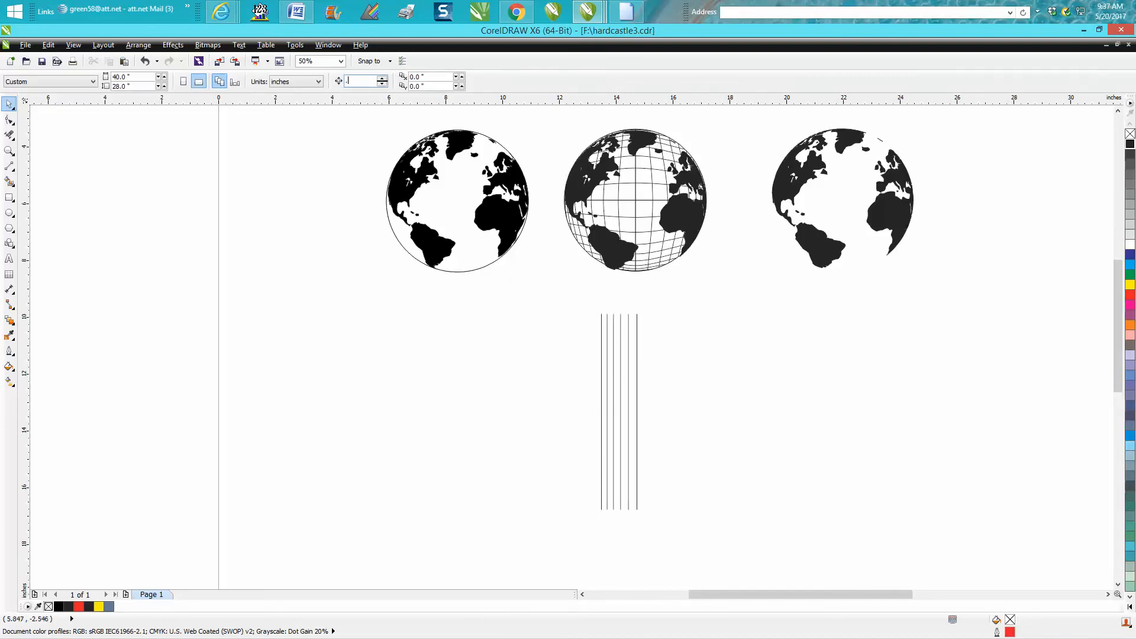
{"action": "type", "text": ".175"}
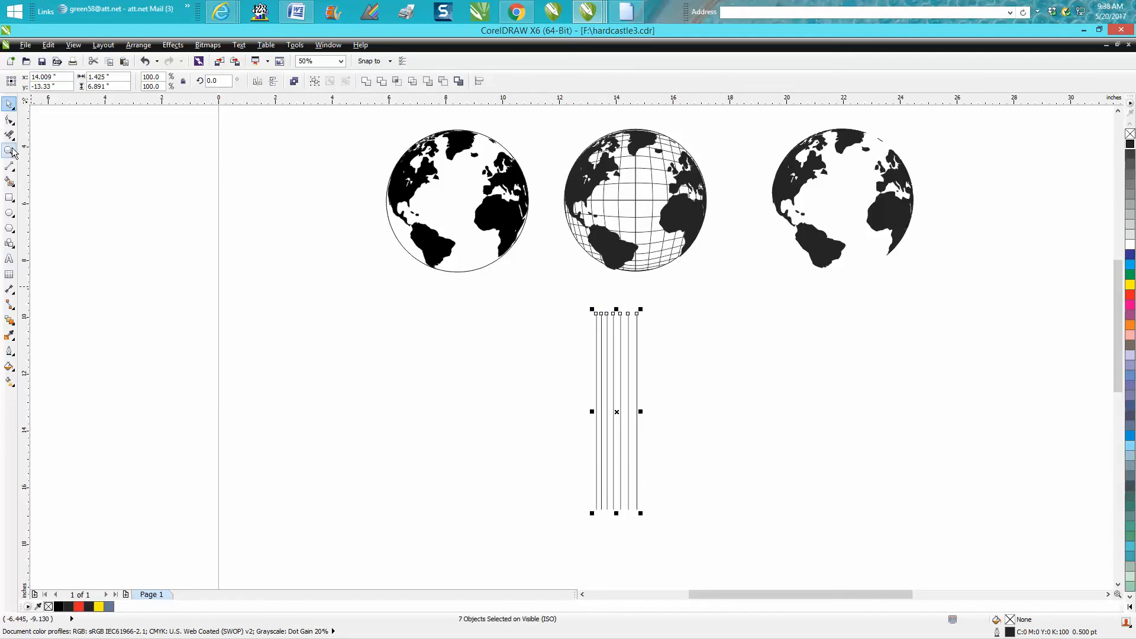
- Zoom to the row of lines and rotate the copied set 90° to cross them into a grid
{"action": "left_click", "coordinate": [10, 151]}
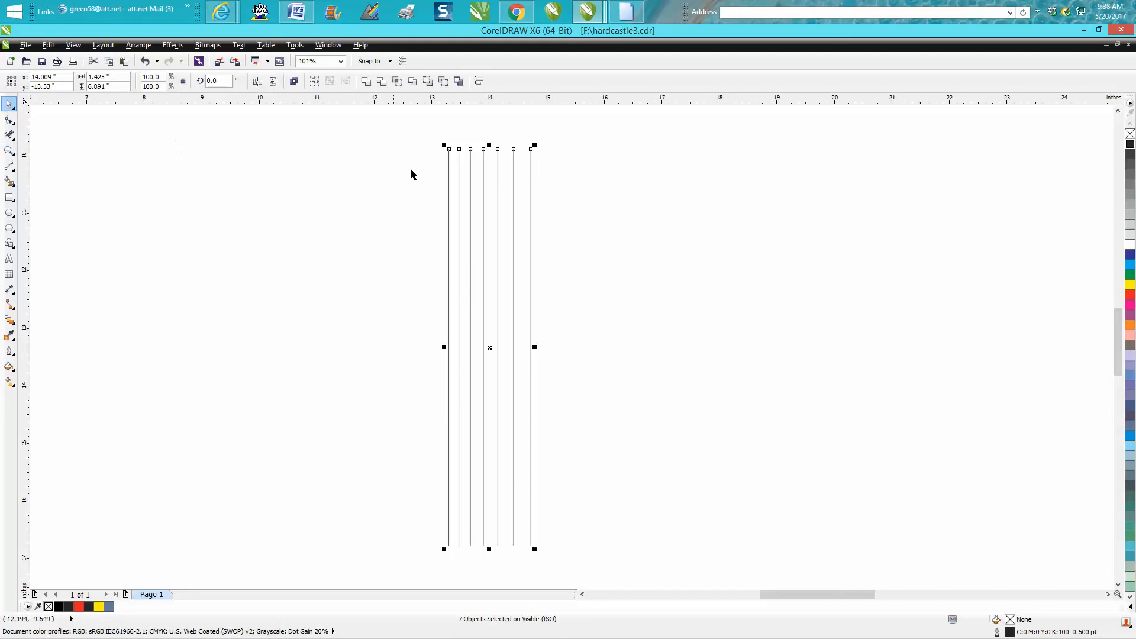
{"action": "mouse_move", "coordinate": [448, 348]}
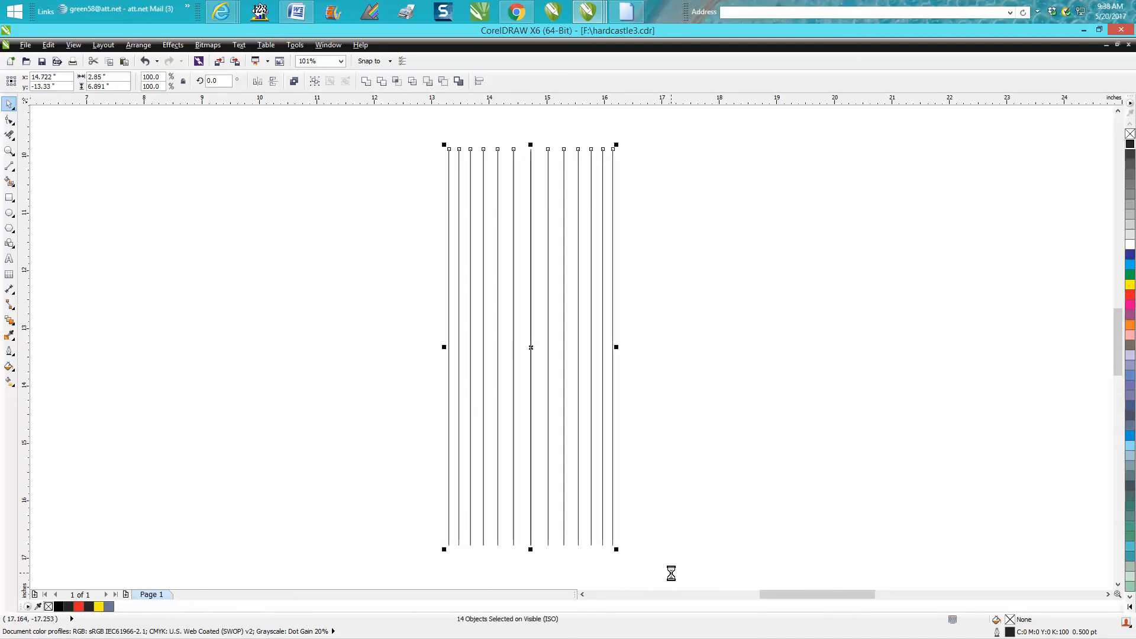
{"action": "left_click", "coordinate": [215, 80]}
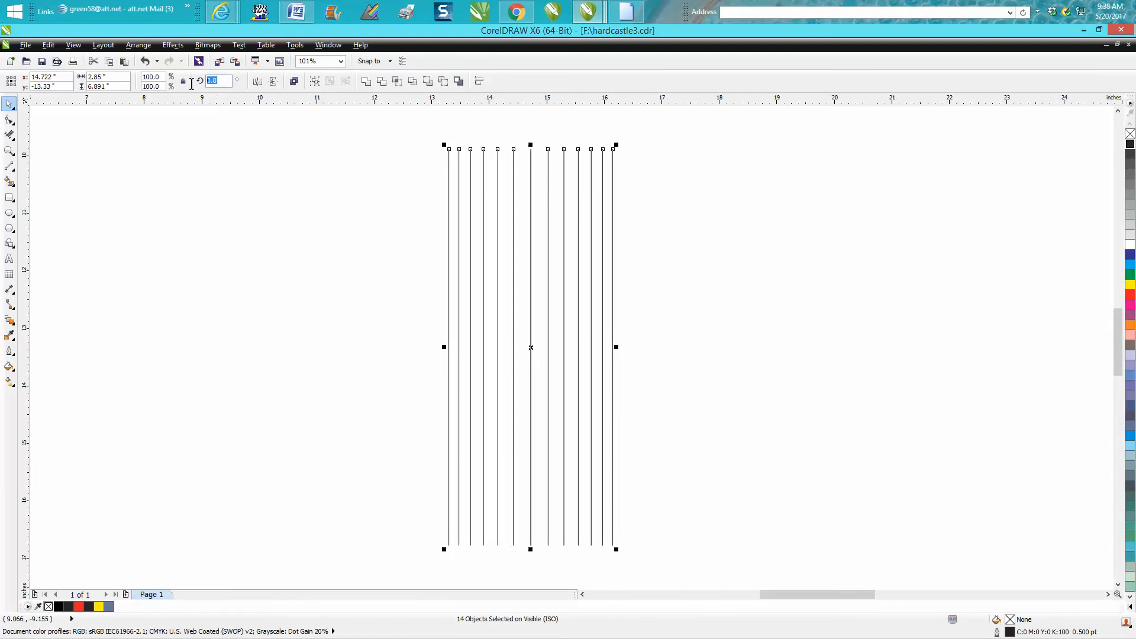
{"action": "type", "text": "90"}
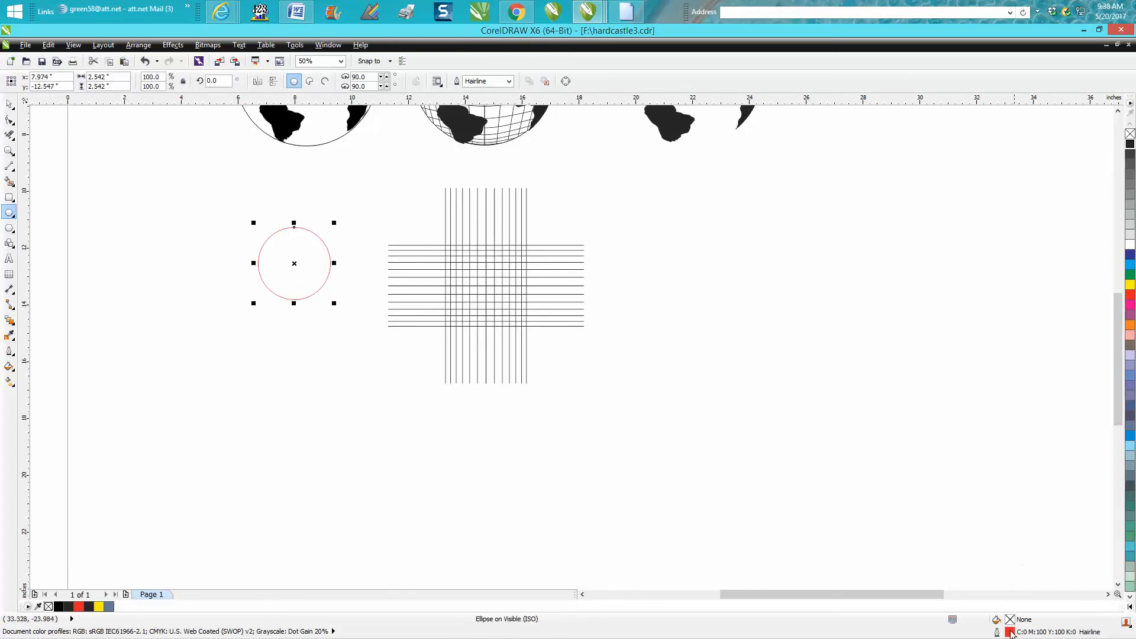
- Give the circle a black 0.5 pt outline and enlarge it over the line grid
{"action": "left_click", "coordinate": [502, 270]}
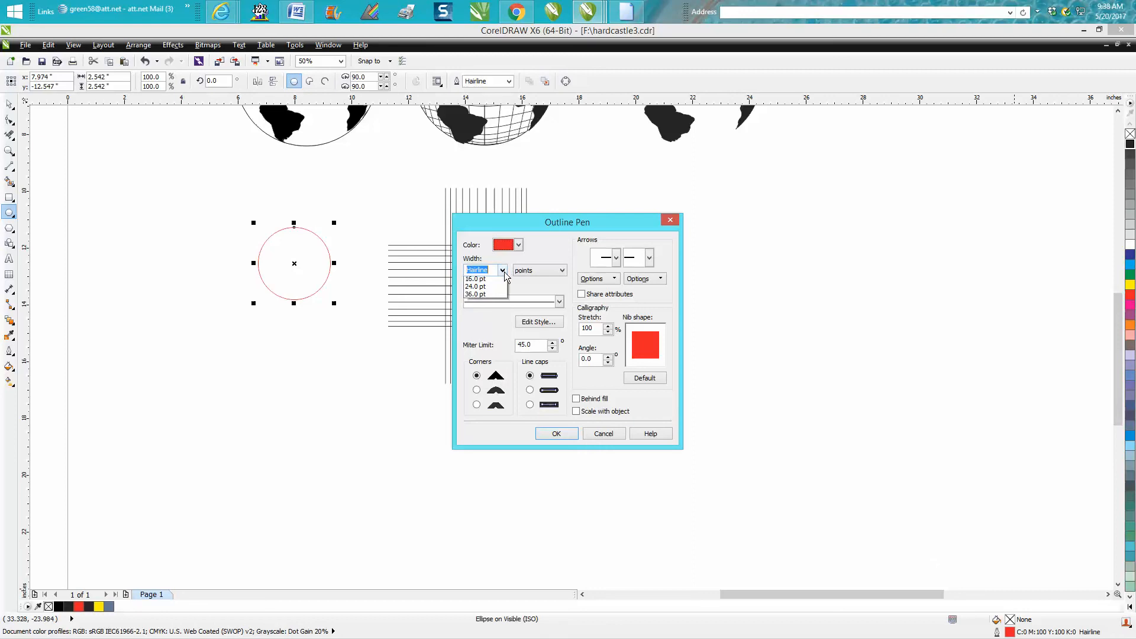
{"action": "left_click", "coordinate": [517, 244]}
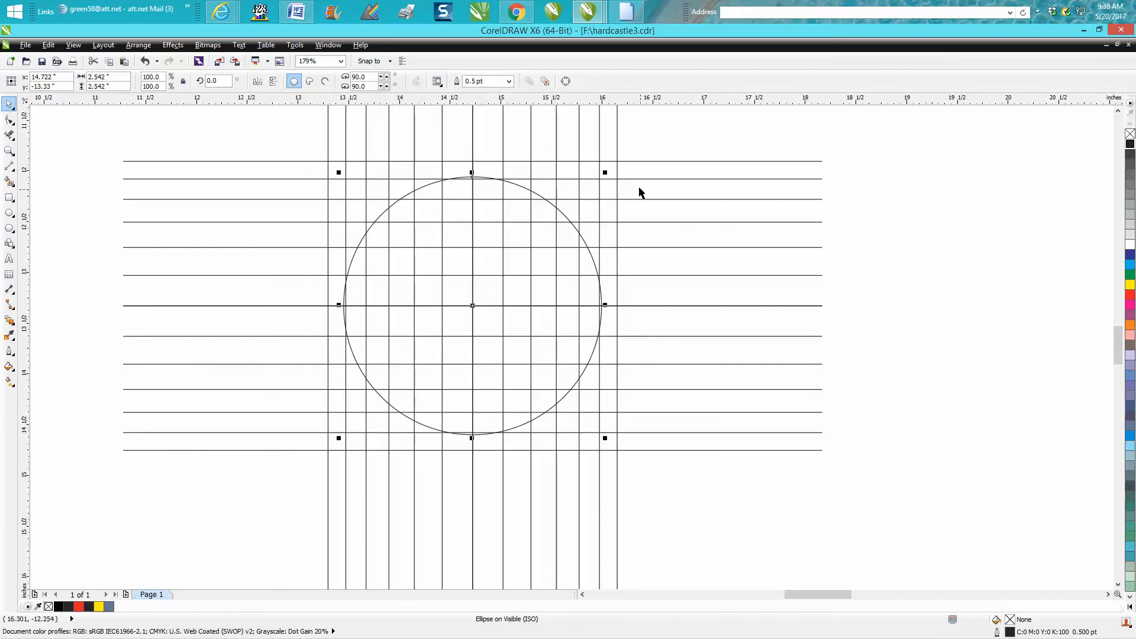
{"action": "left_click_drag", "start_coordinate": [605, 172], "coordinate": [638, 158]}
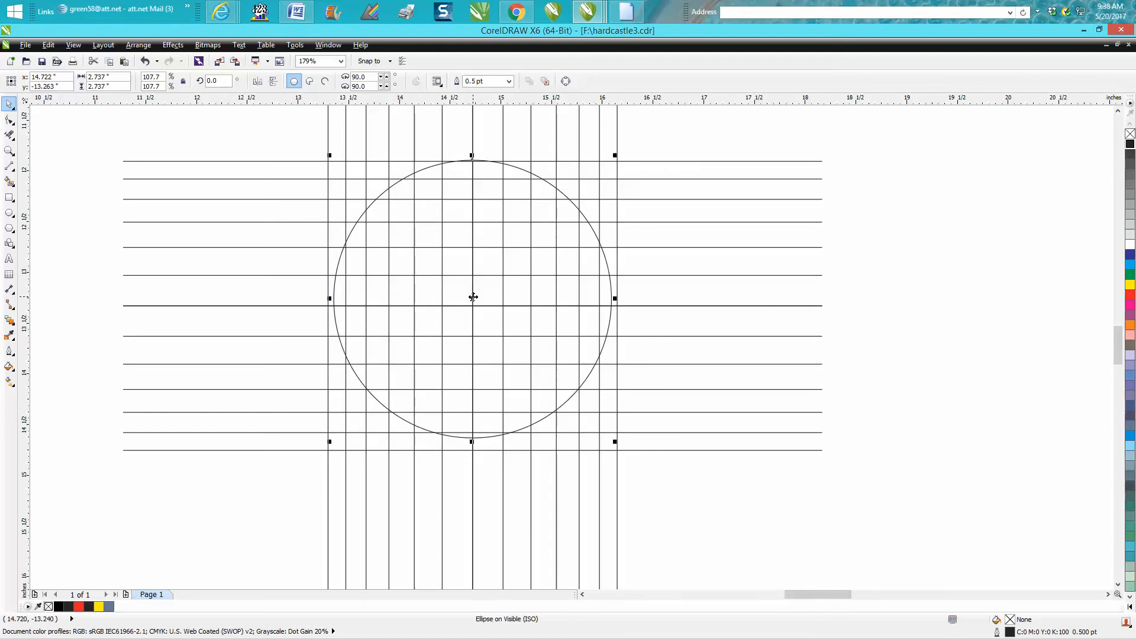
{"action": "mouse_move", "coordinate": [614, 155]}
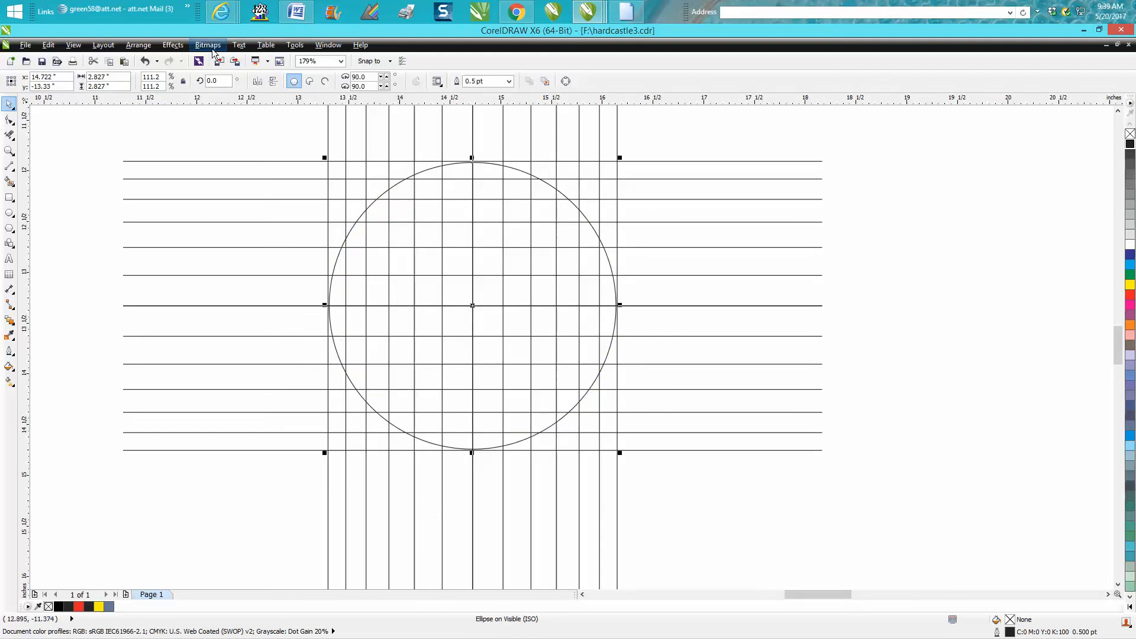
{"action": "left_click", "coordinate": [173, 45]}
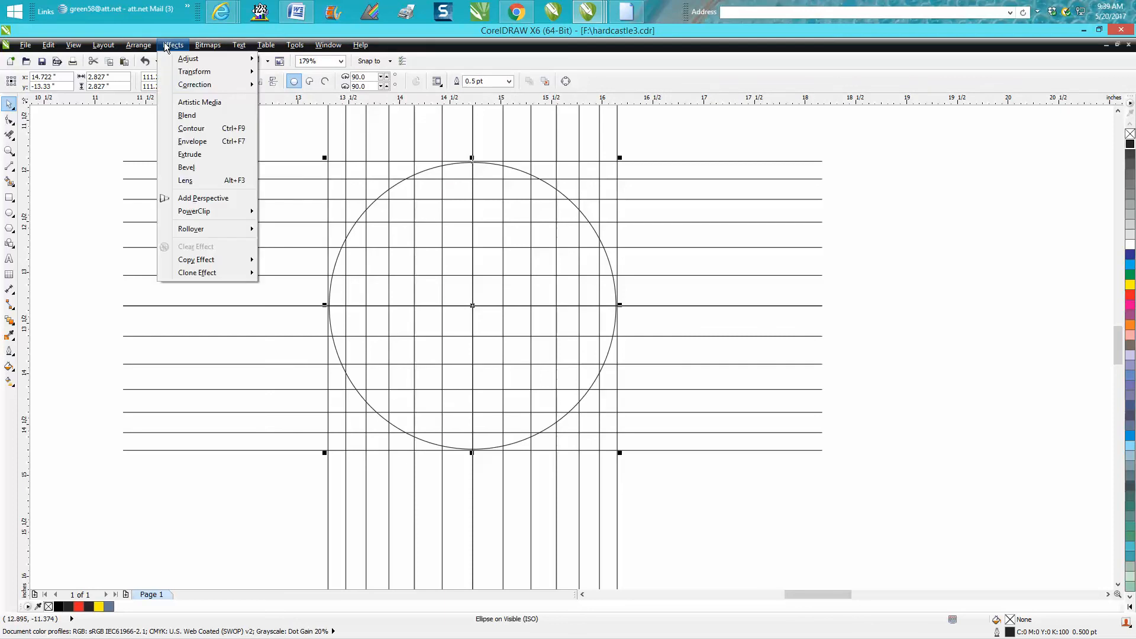
- Apply a frozen Fish Eye lens to the circle and move the curved grid below the maps
{"action": "left_click", "coordinate": [185, 180]}
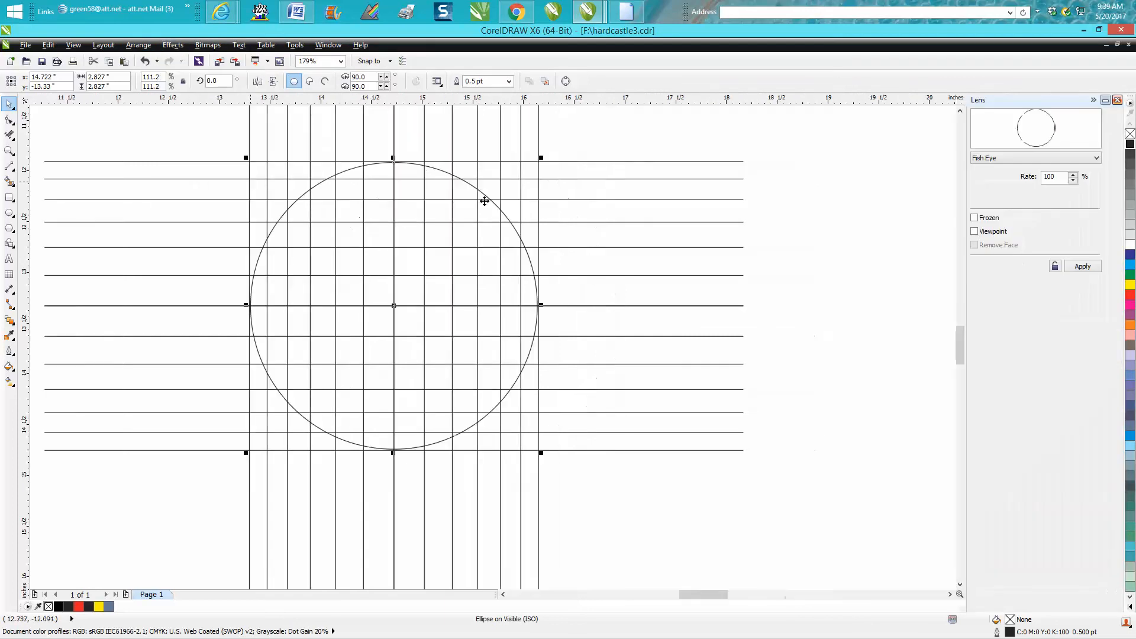
{"action": "left_click", "coordinate": [1096, 158]}
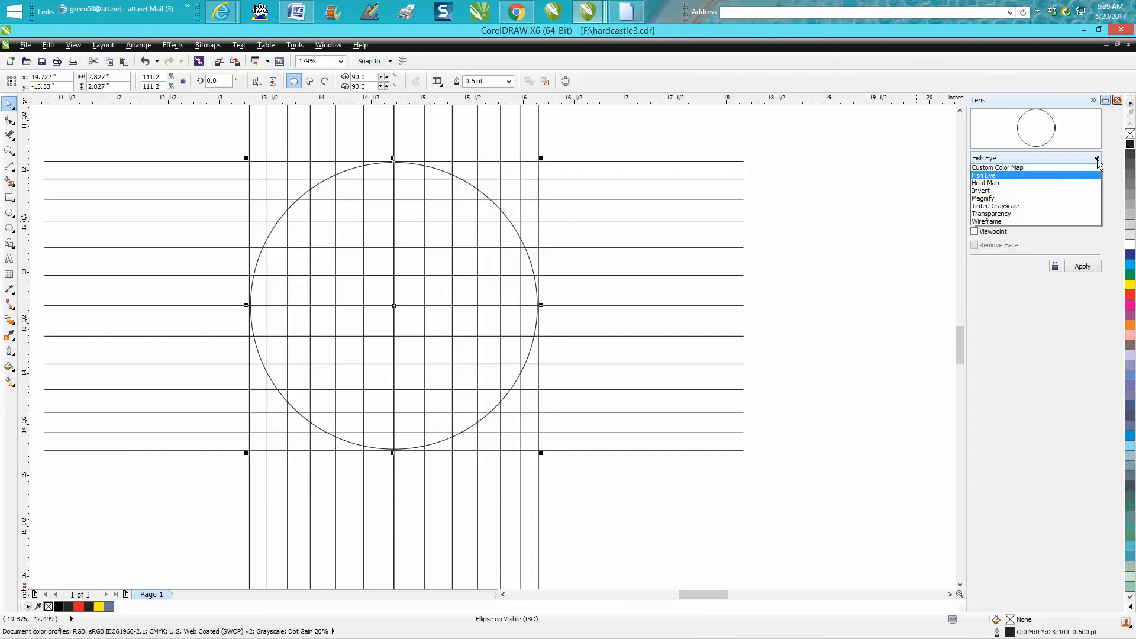
{"action": "left_click", "coordinate": [984, 175]}
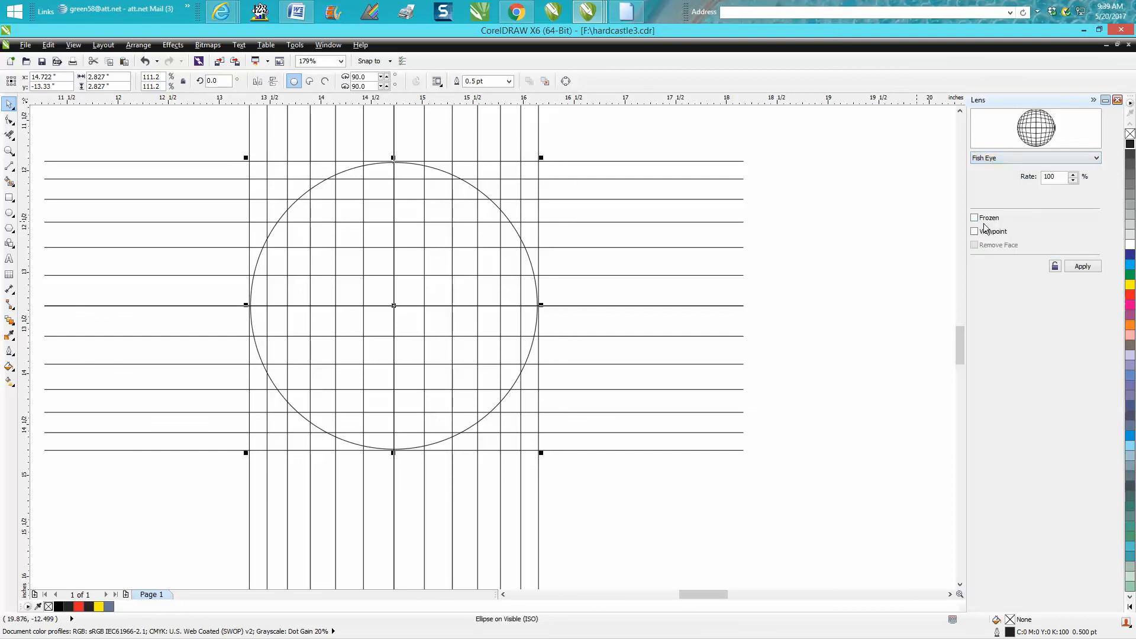
{"action": "left_click", "coordinate": [974, 218]}
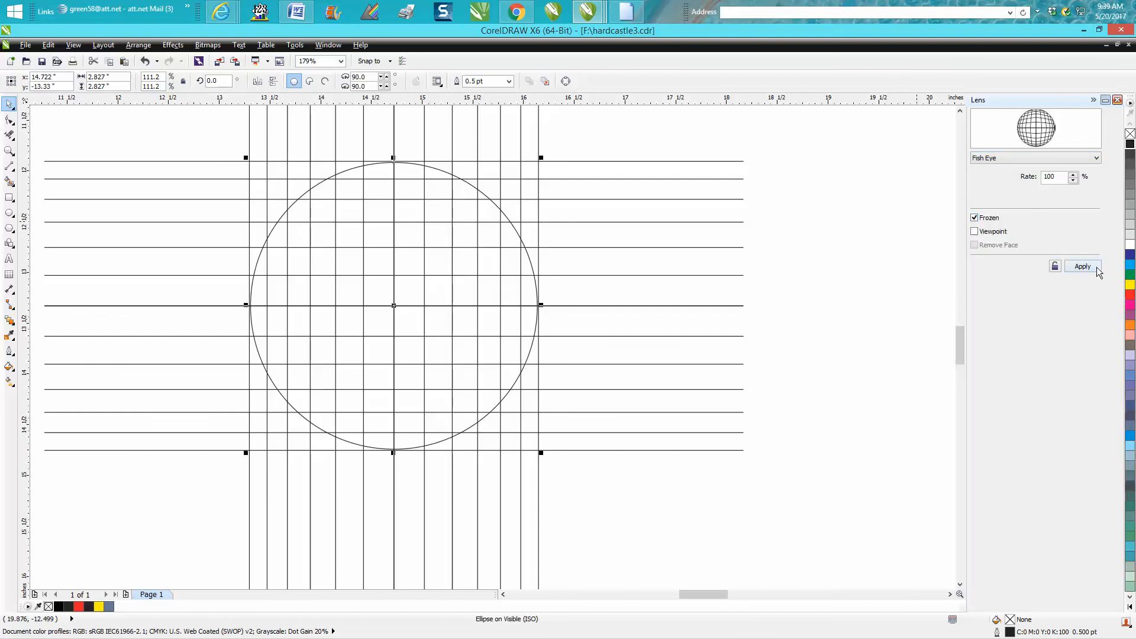
{"action": "left_click", "coordinate": [1081, 266]}
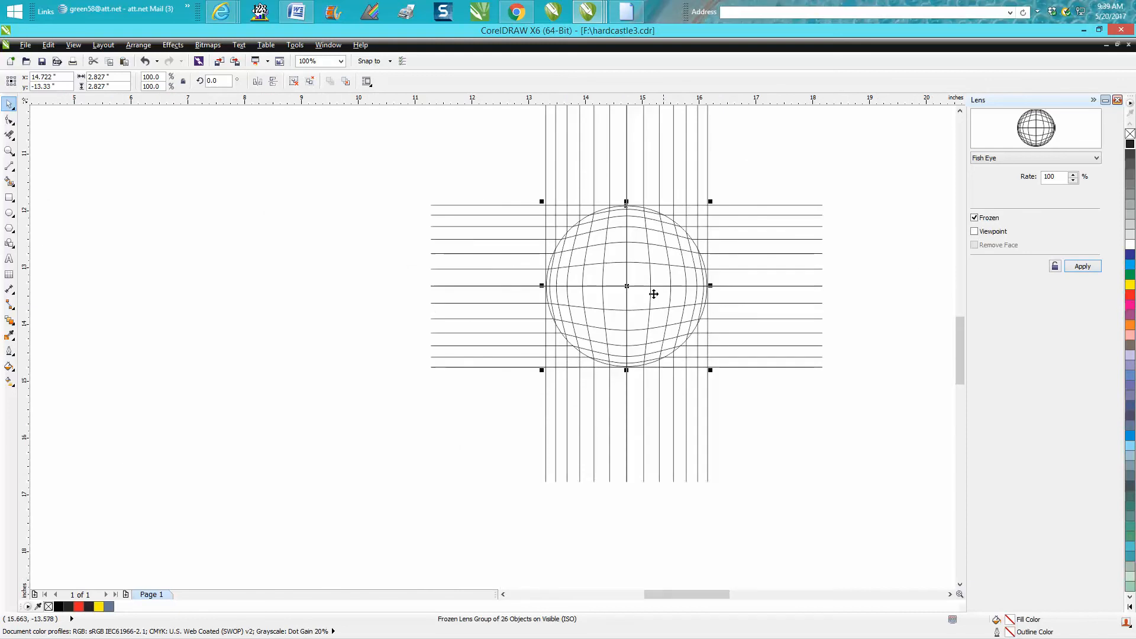
{"action": "left_click_drag", "start_coordinate": [625, 287], "coordinate": [272, 291]}
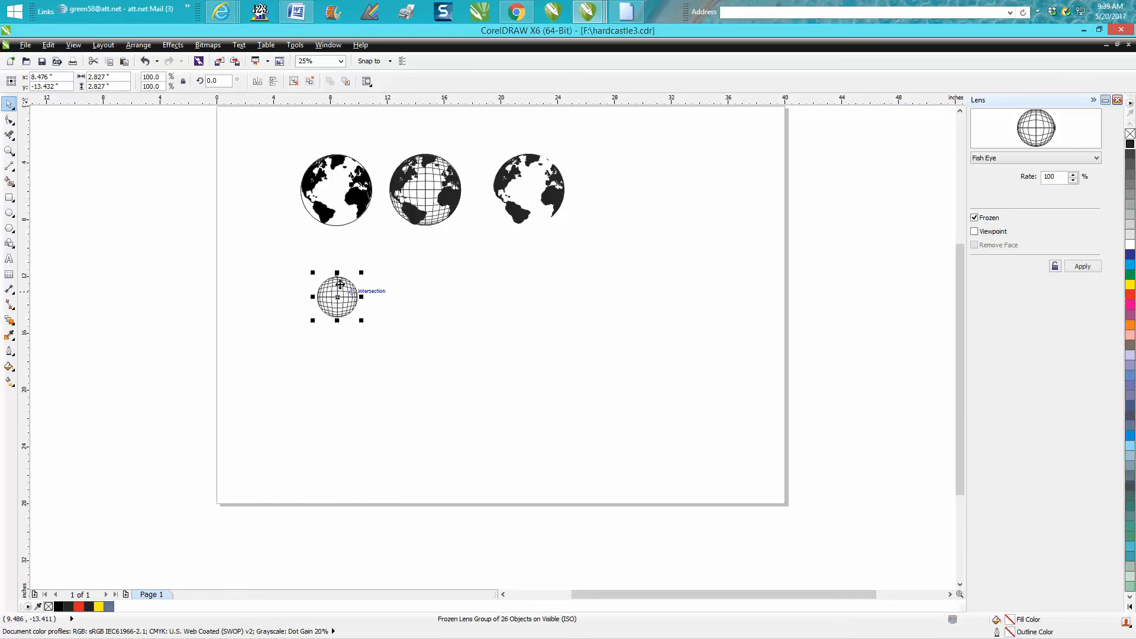
- Resize the curved grid and place the third world map on top of it
{"action": "left_click", "coordinate": [108, 77]}
{"action": "type", "text": "5.0"}
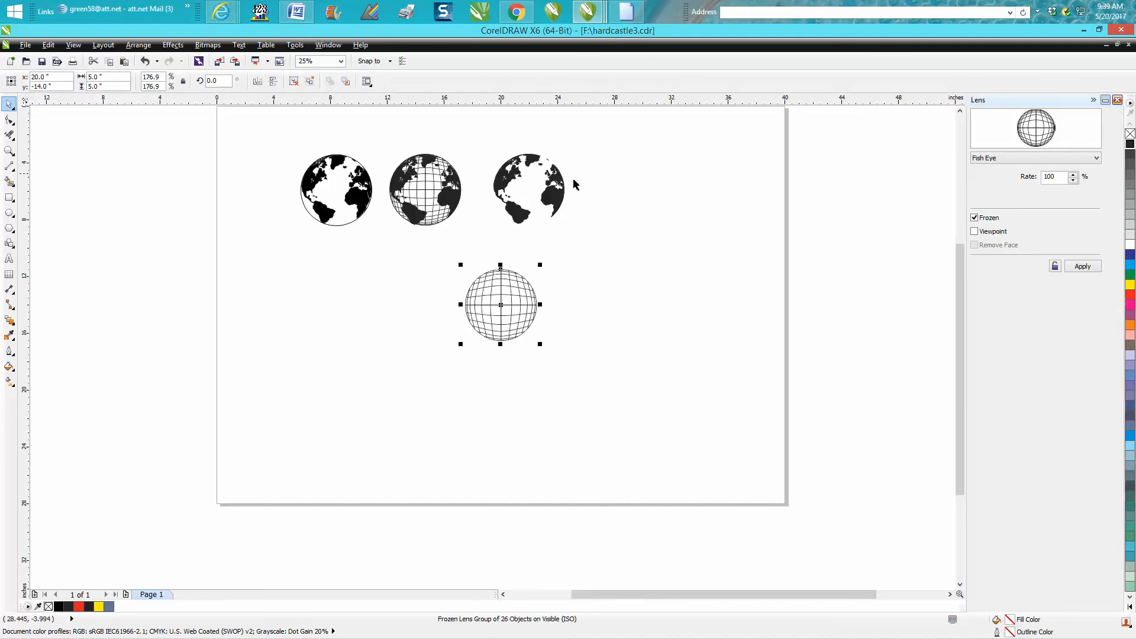
{"action": "left_click", "coordinate": [530, 189]}
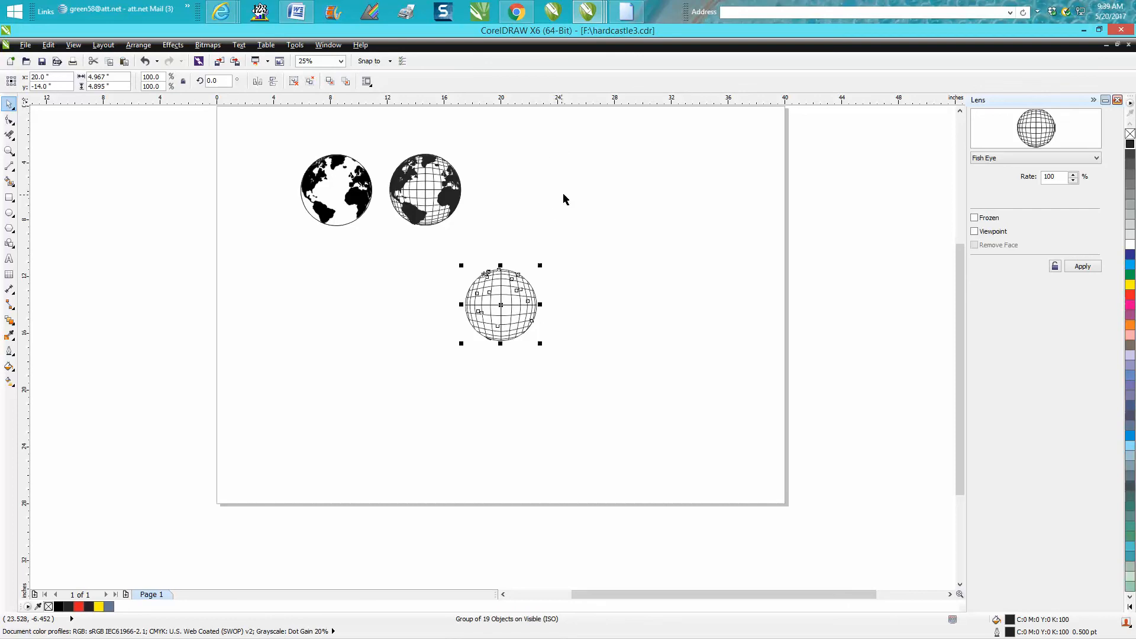
{"action": "left_click", "coordinate": [173, 45]}
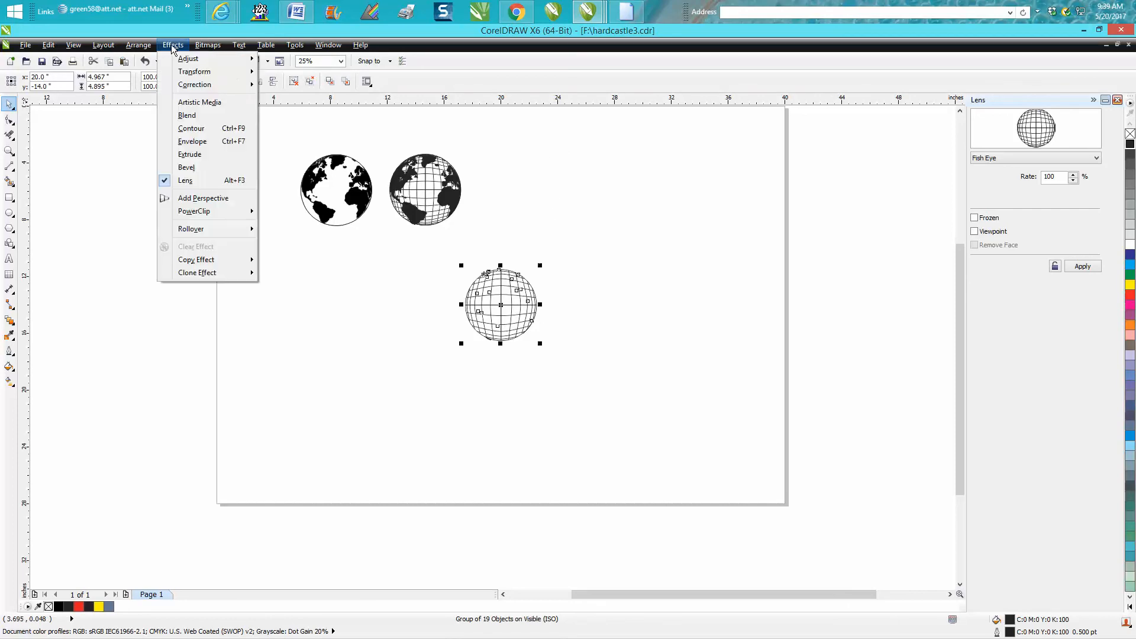
{"action": "left_click", "coordinate": [138, 45]}
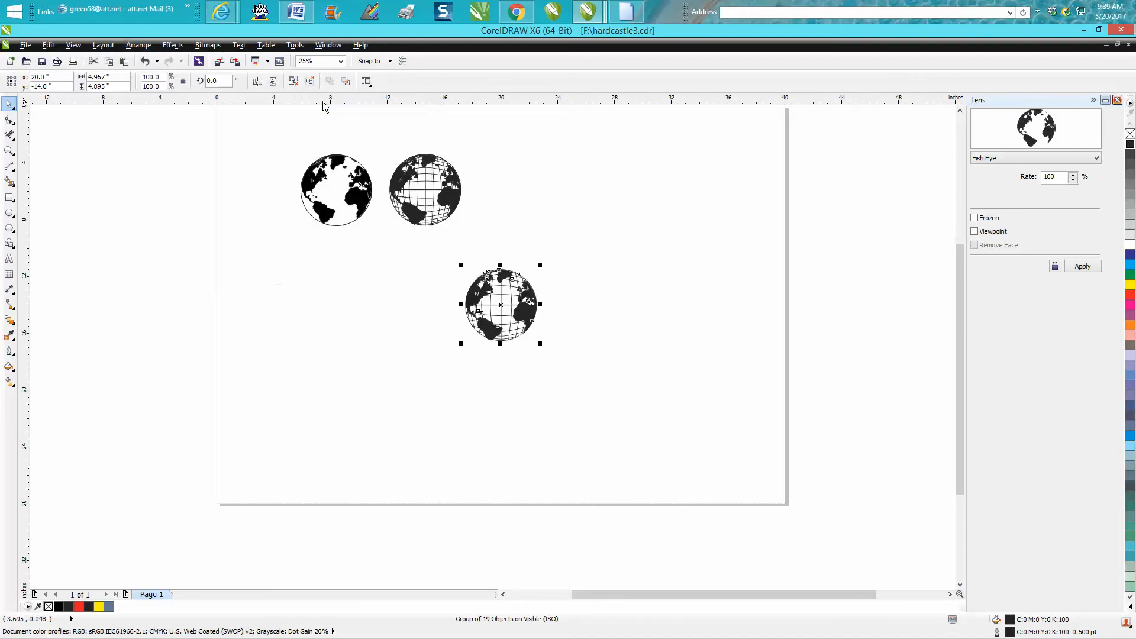
{"action": "left_click", "coordinate": [9, 150]}
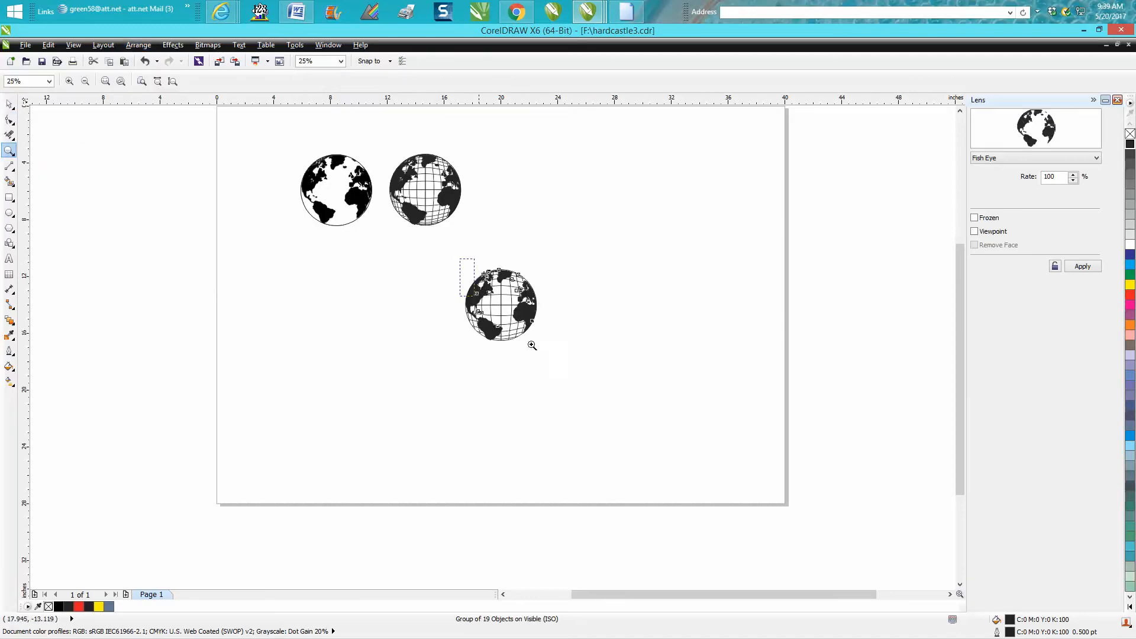
{"action": "left_click", "coordinate": [532, 344]}
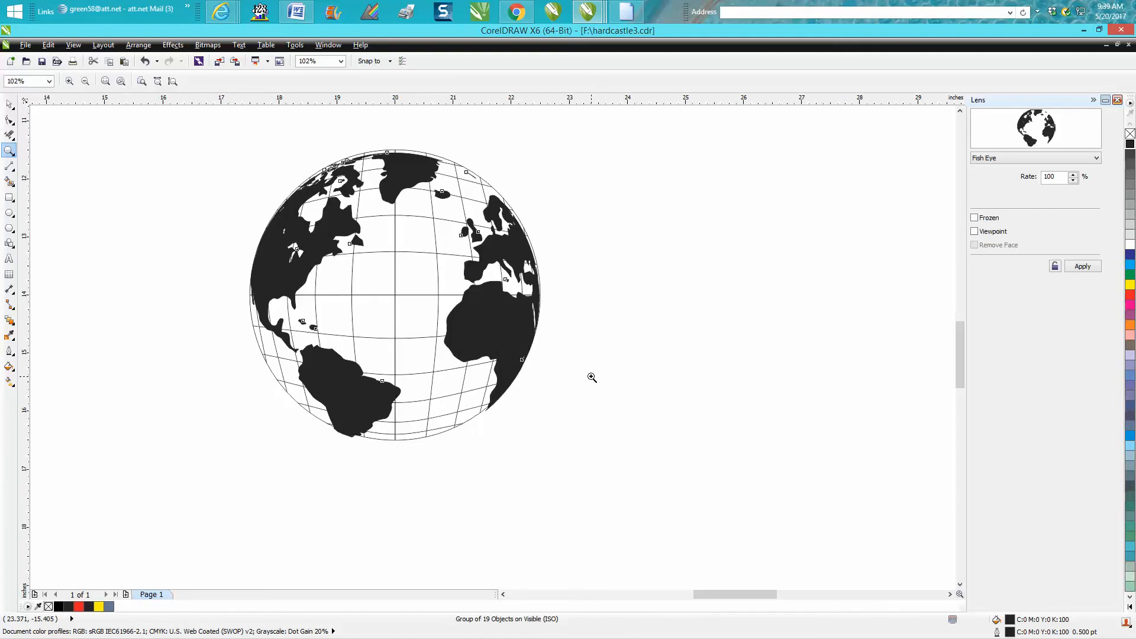
{"action": "mouse_move", "coordinate": [369, 323]}
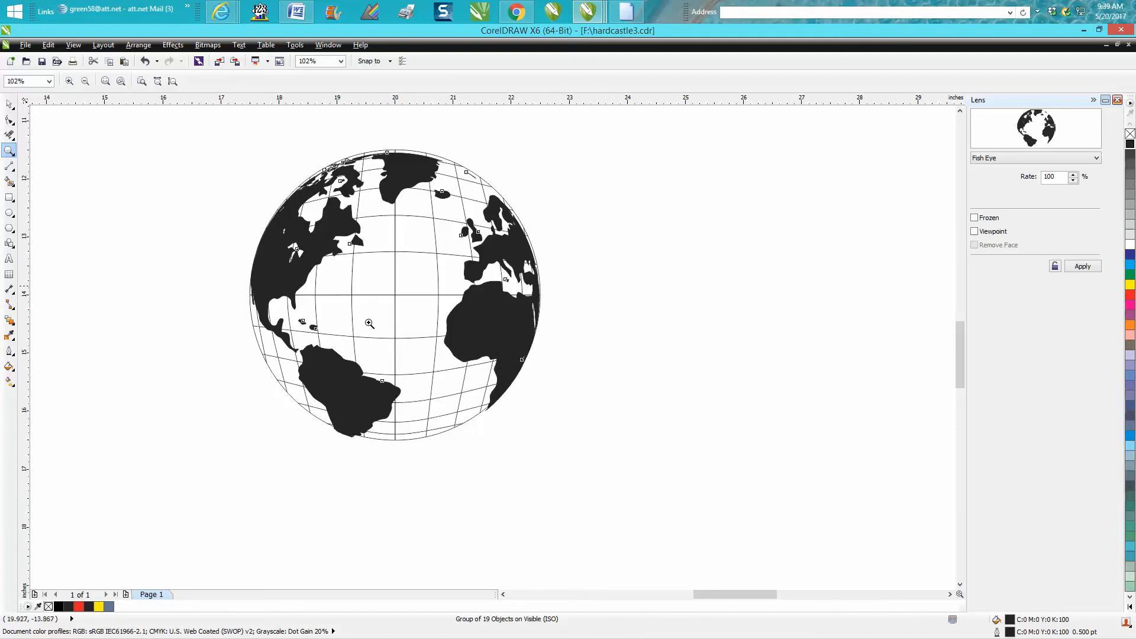
{"action": "mouse_move", "coordinate": [410, 289]}
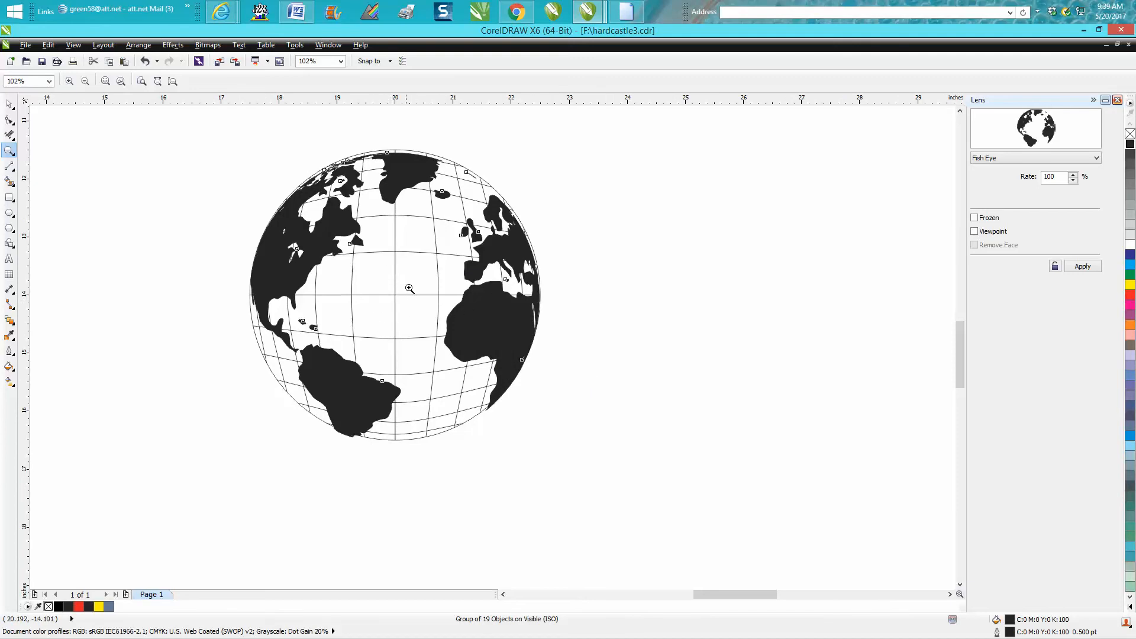